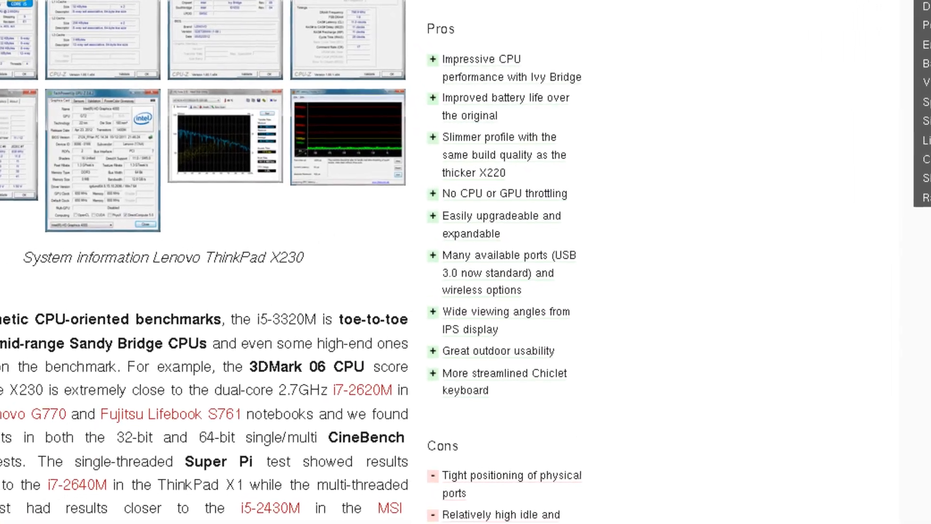
pyautogui.scroll(-3)
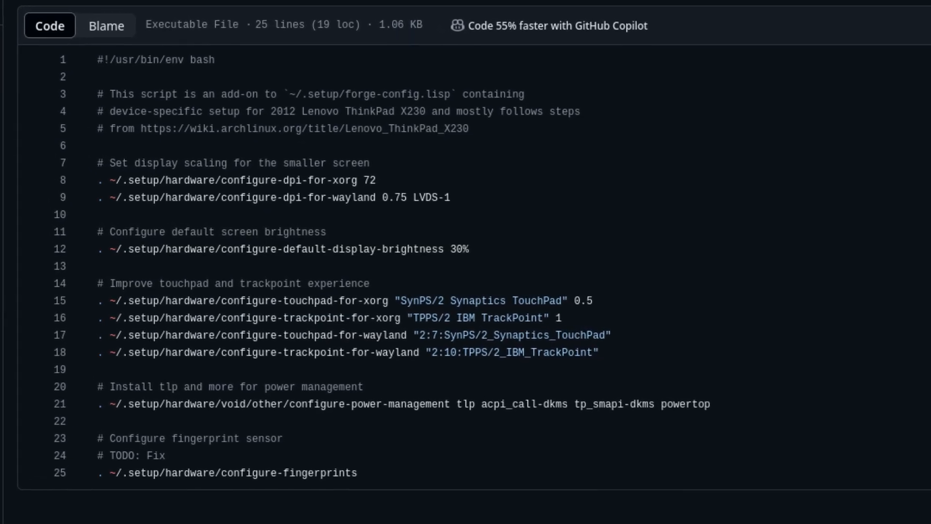
pyautogui.scroll(3)
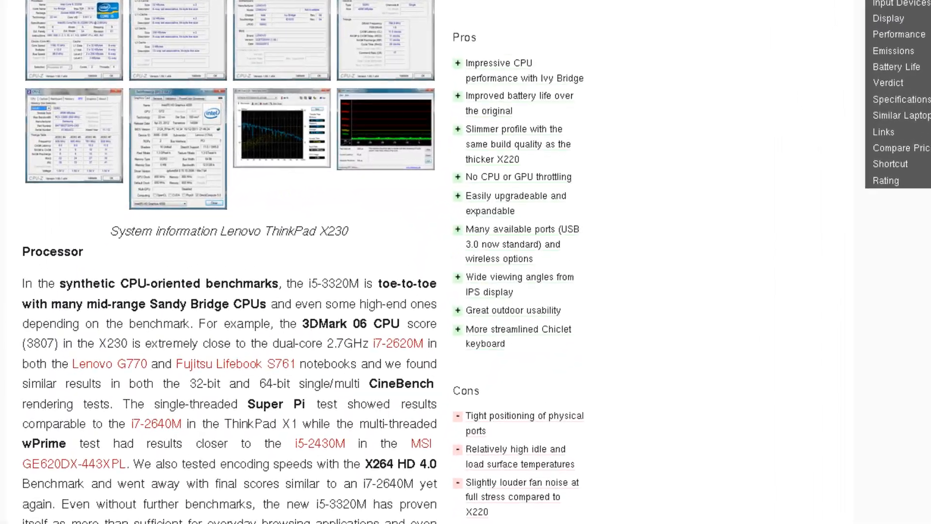
pyautogui.scroll(-3)
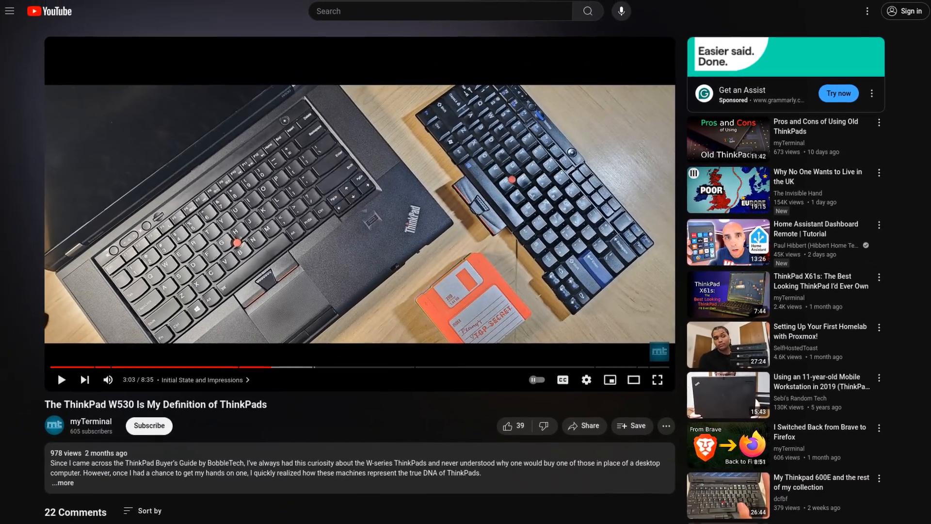
pyautogui.scroll(-3)
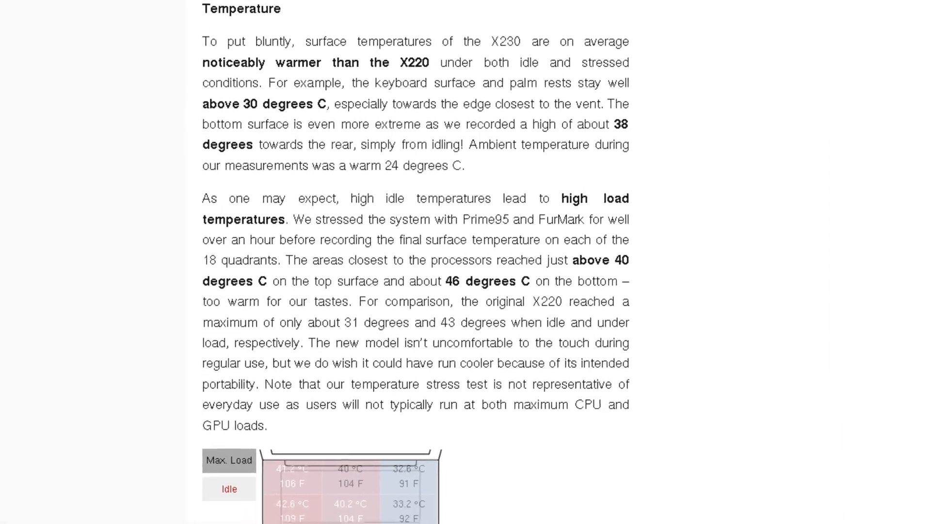
pyautogui.scroll(-3)
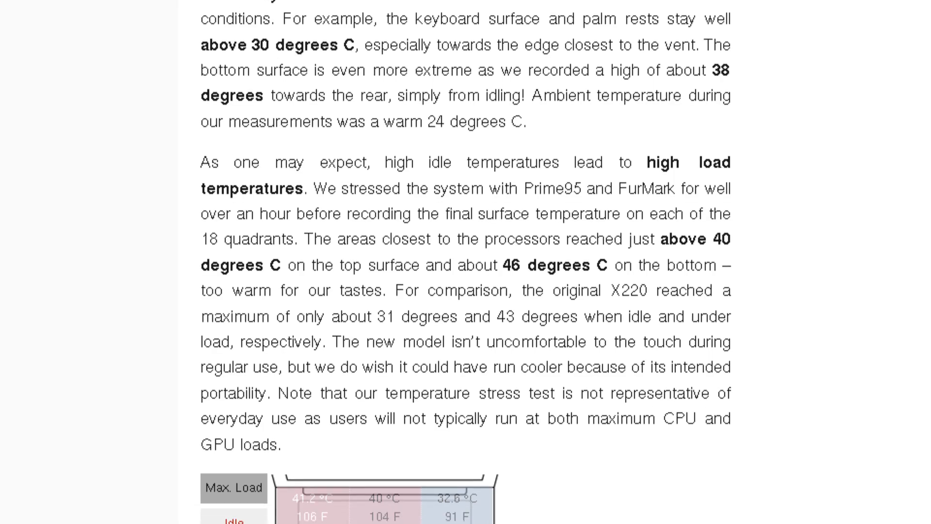